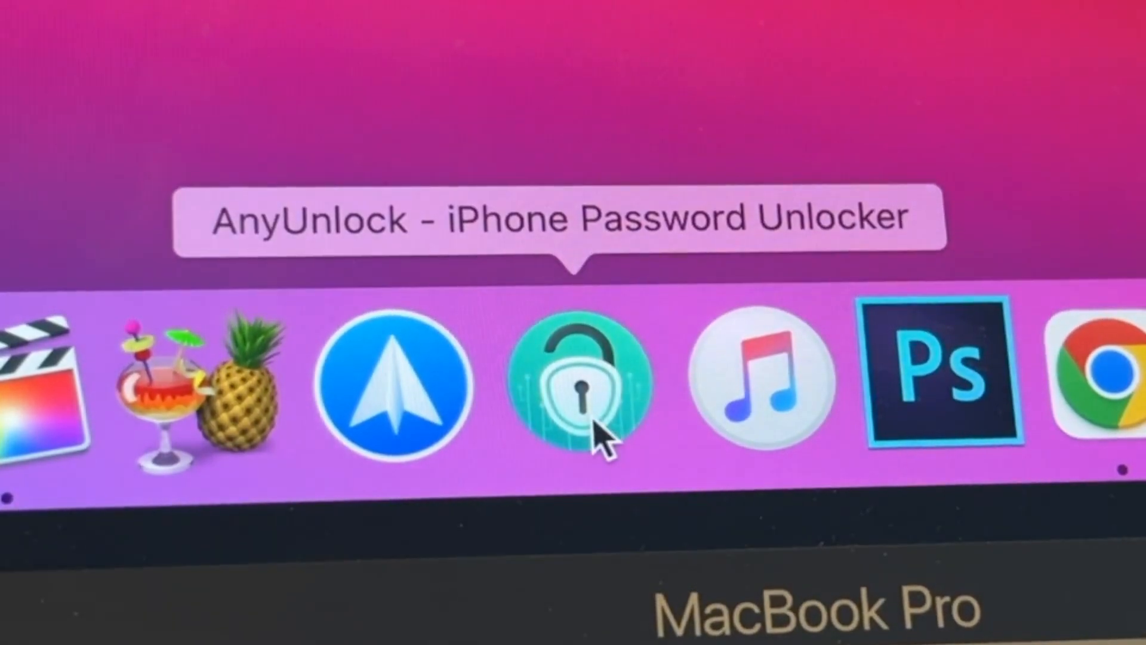
Launch AnyUnlock and choose Bypass iCloud Activation Lock for the connected iPhone 6.
left_click(578, 377)
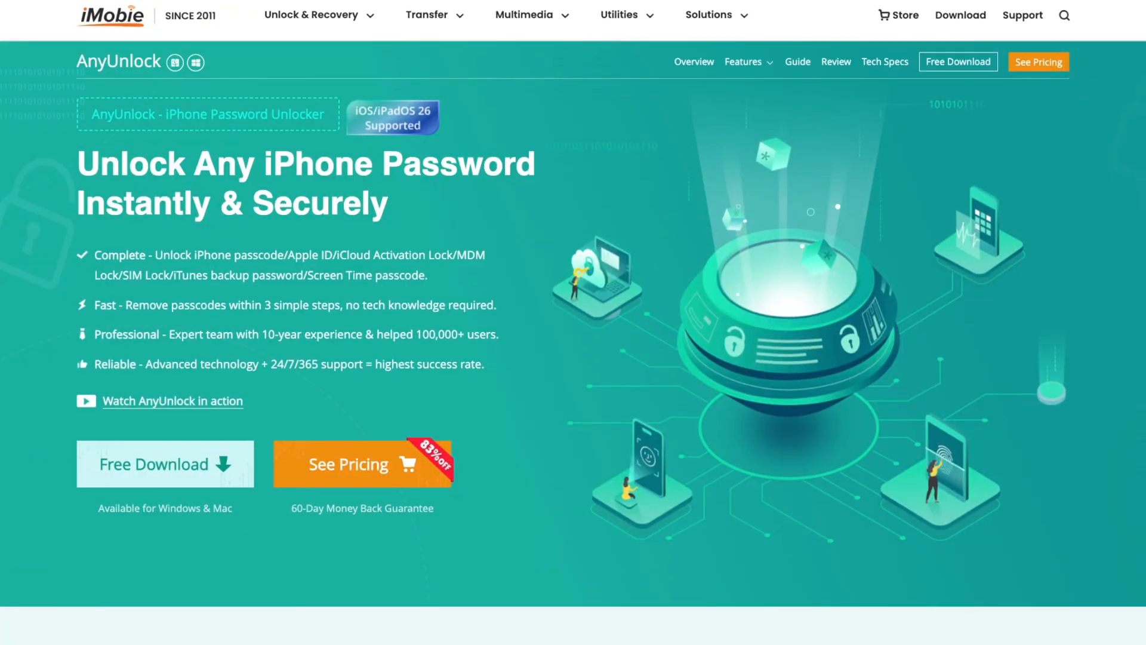
scroll("down", 3)
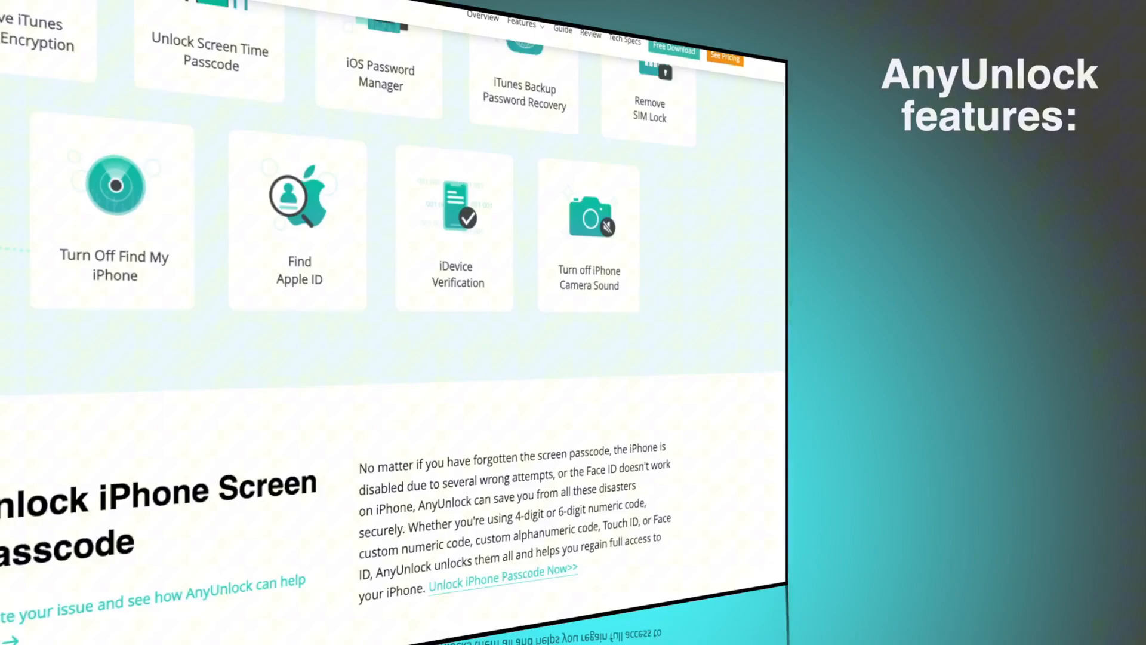
scroll("down", 3)
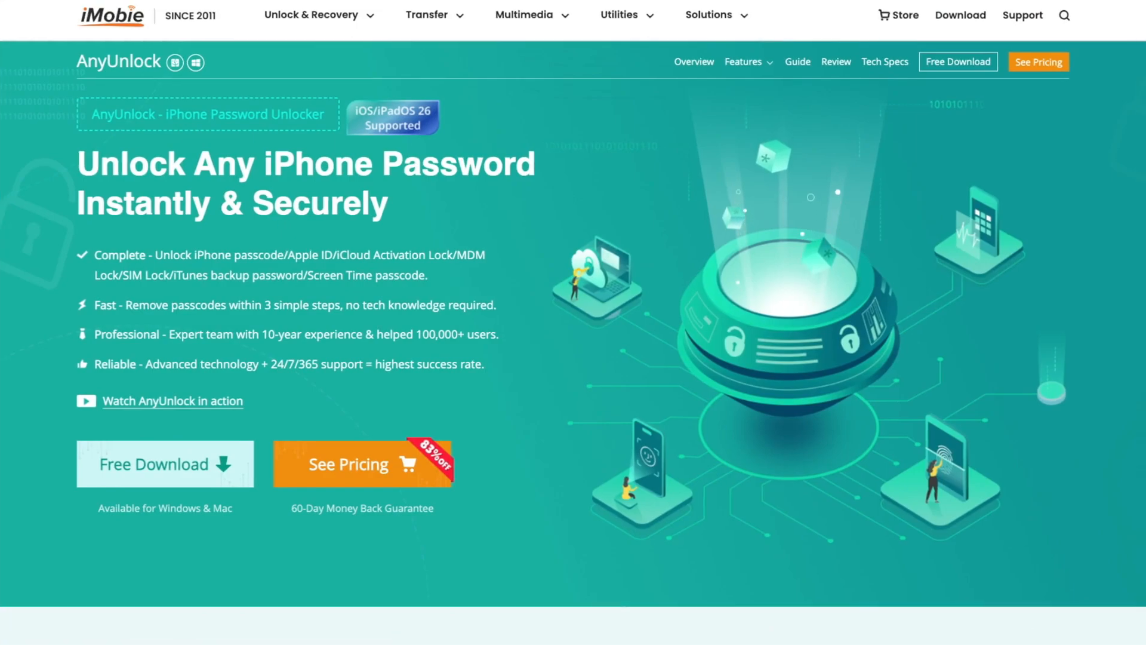
scroll("down", 3)
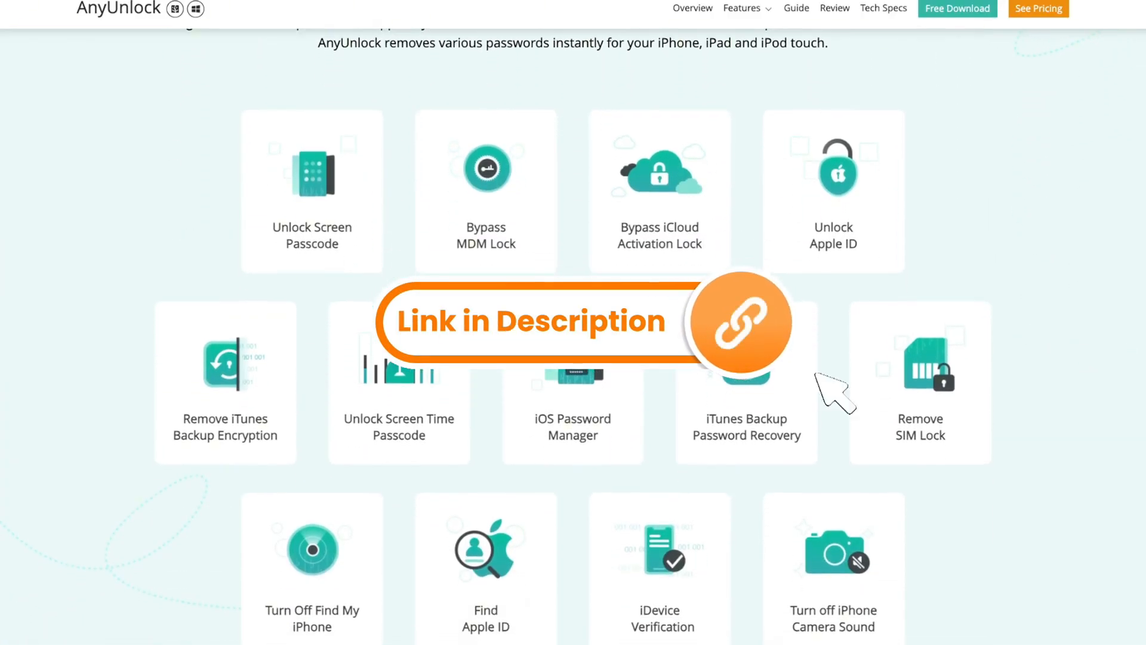
scroll("down", 3)
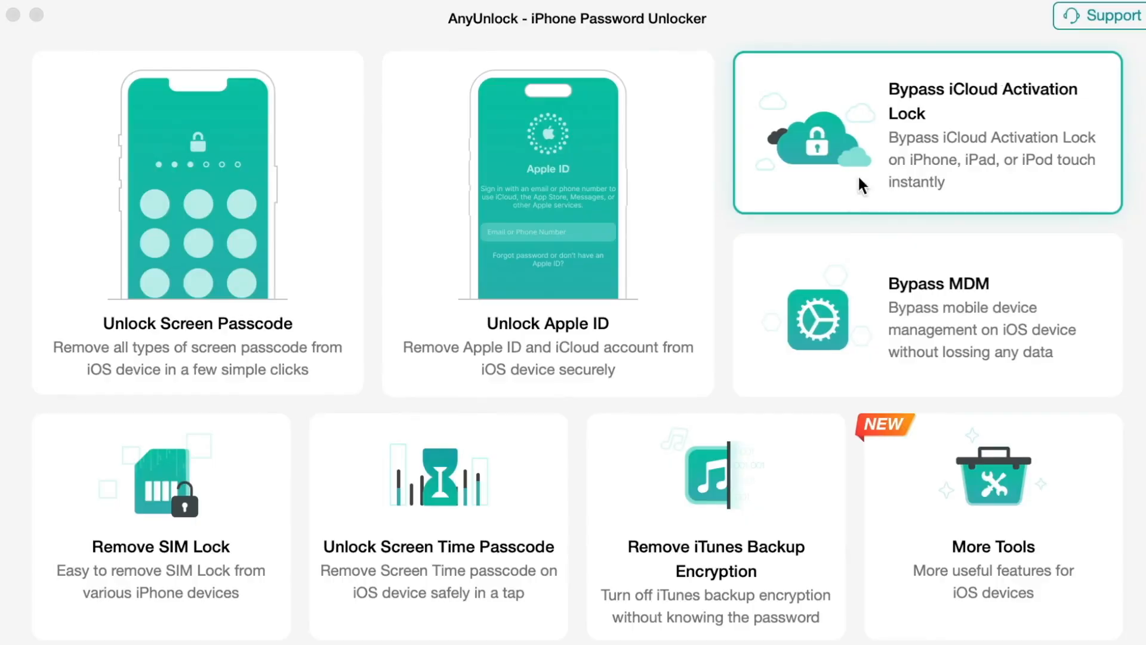
mouse_move(961, 179)
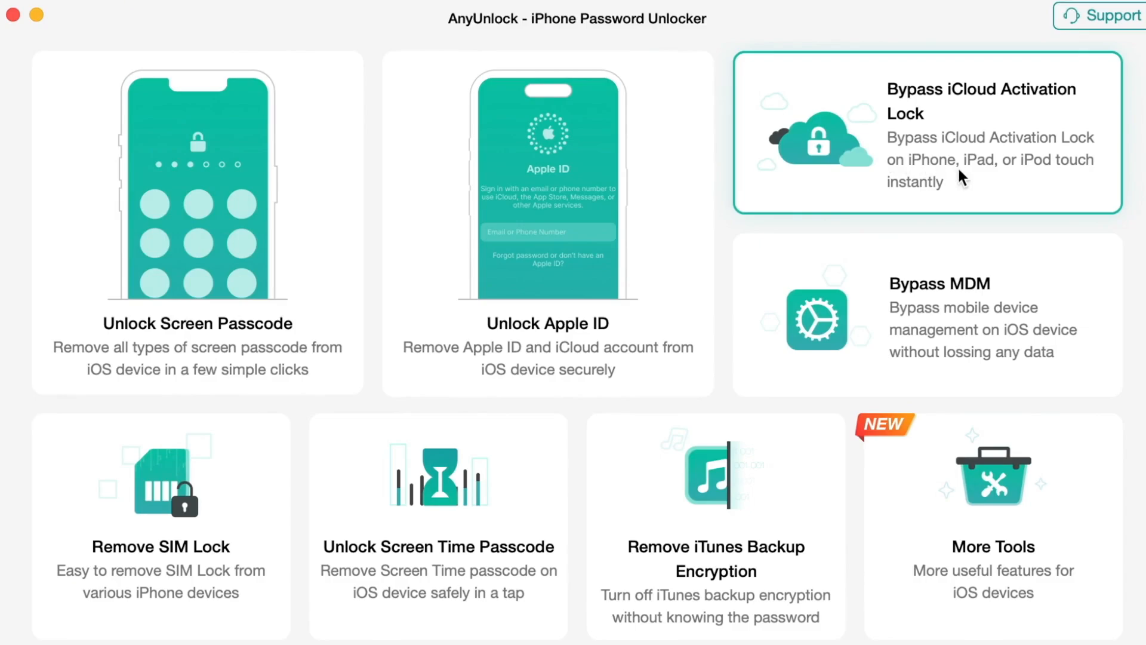
left_click(926, 133)
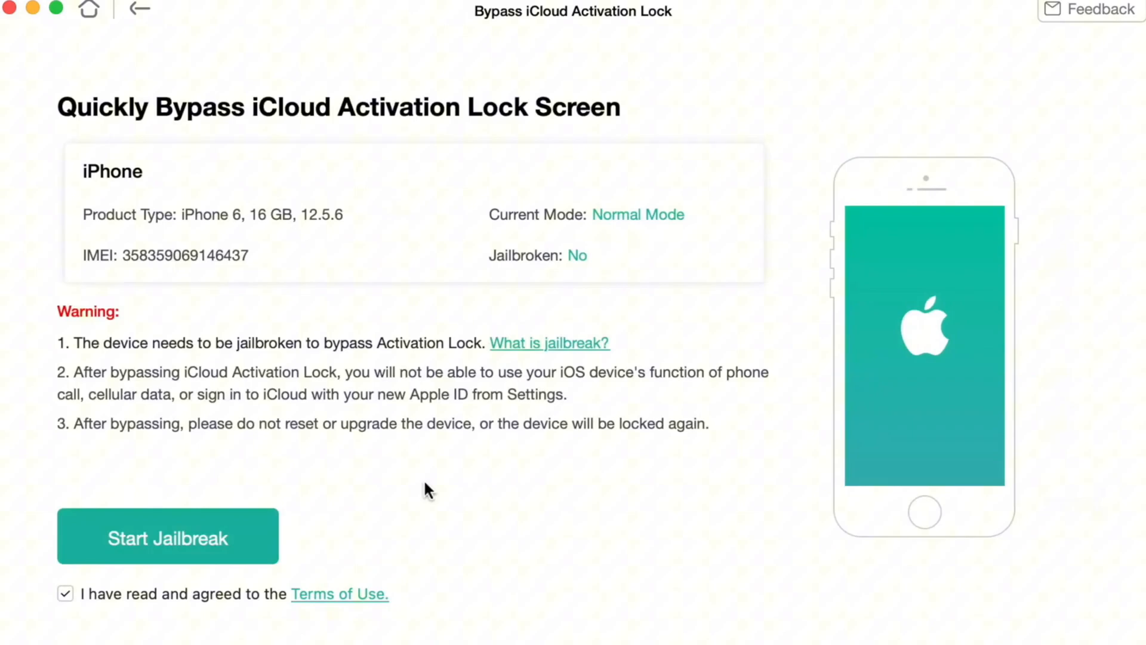
Start the jailbreak and show DFU steps for iPhone 6s and Earlier Models.
left_click(168, 536)
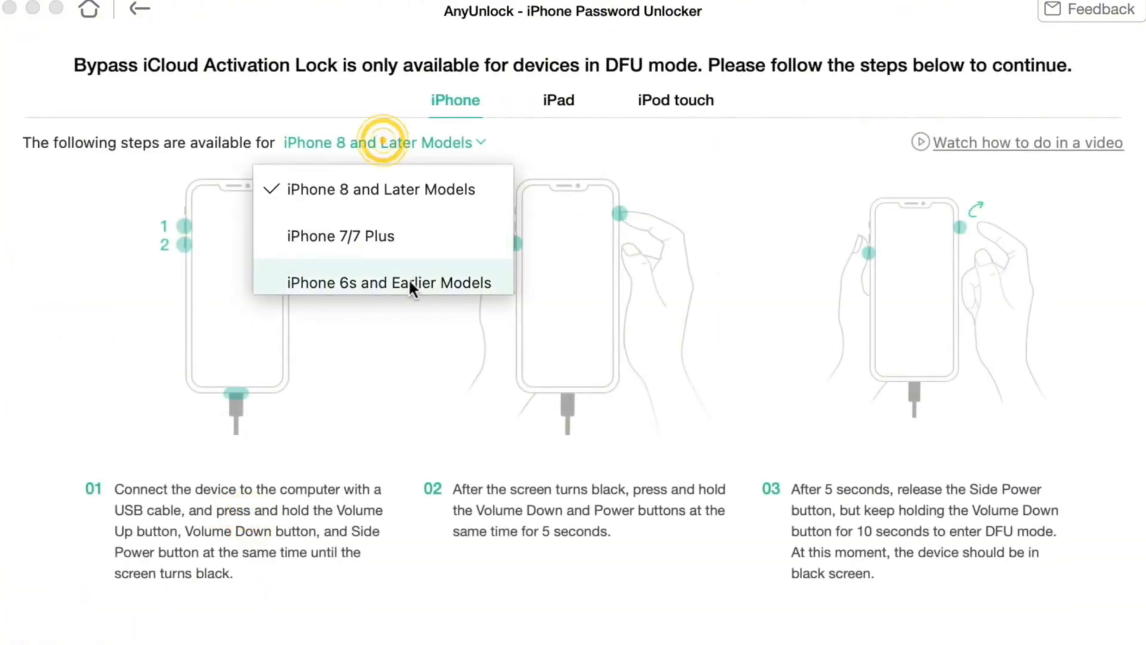
left_click(391, 283)
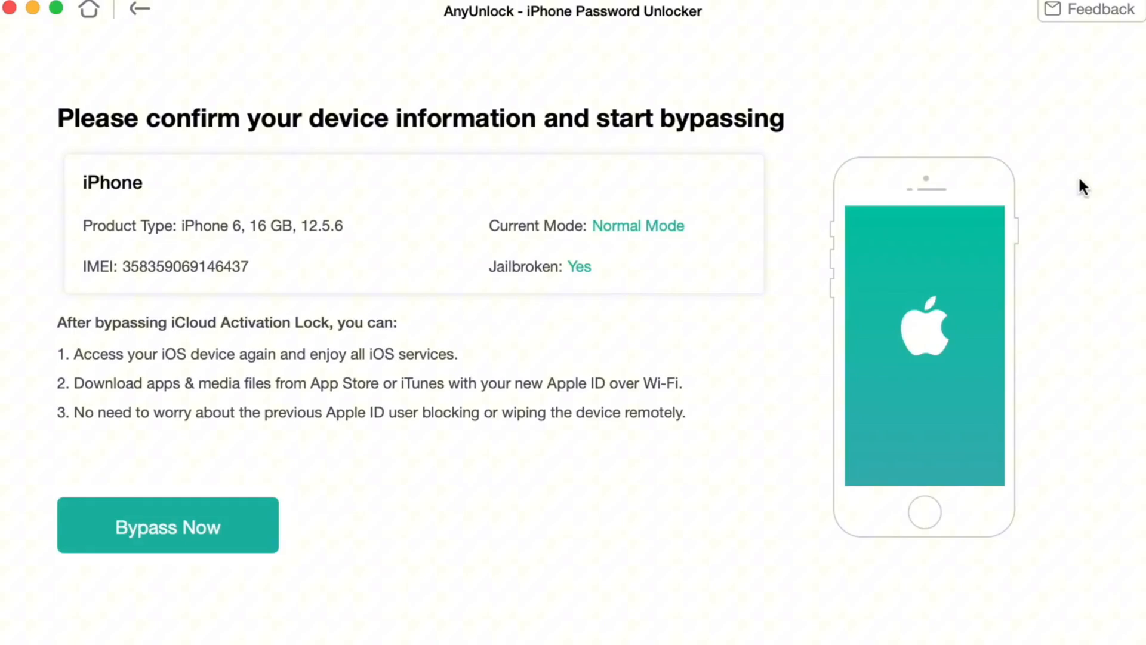
mouse_move(458, 489)
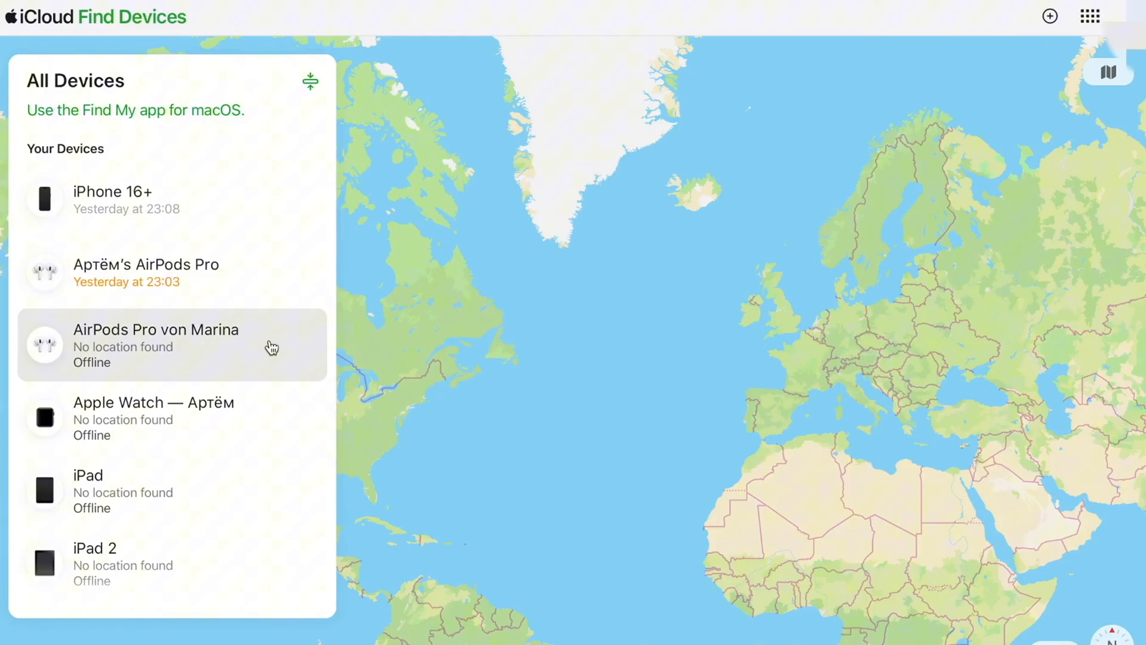
Select the offline iPhone in All Devices and choose Erase This Device.
scroll("down", 3)
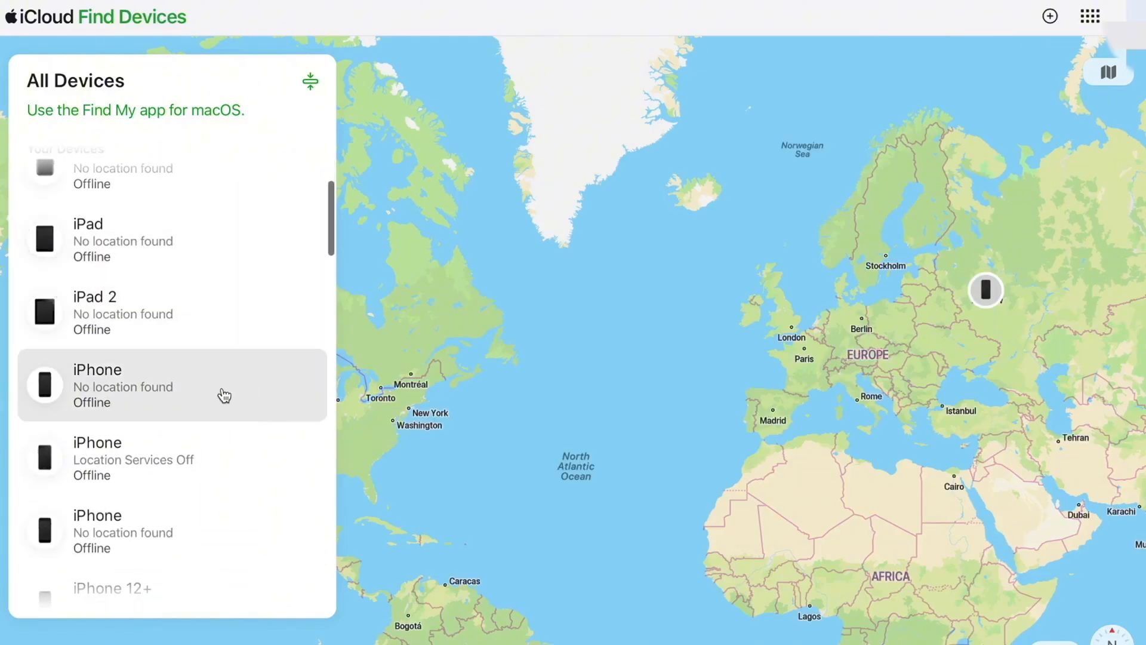
left_click(146, 385)
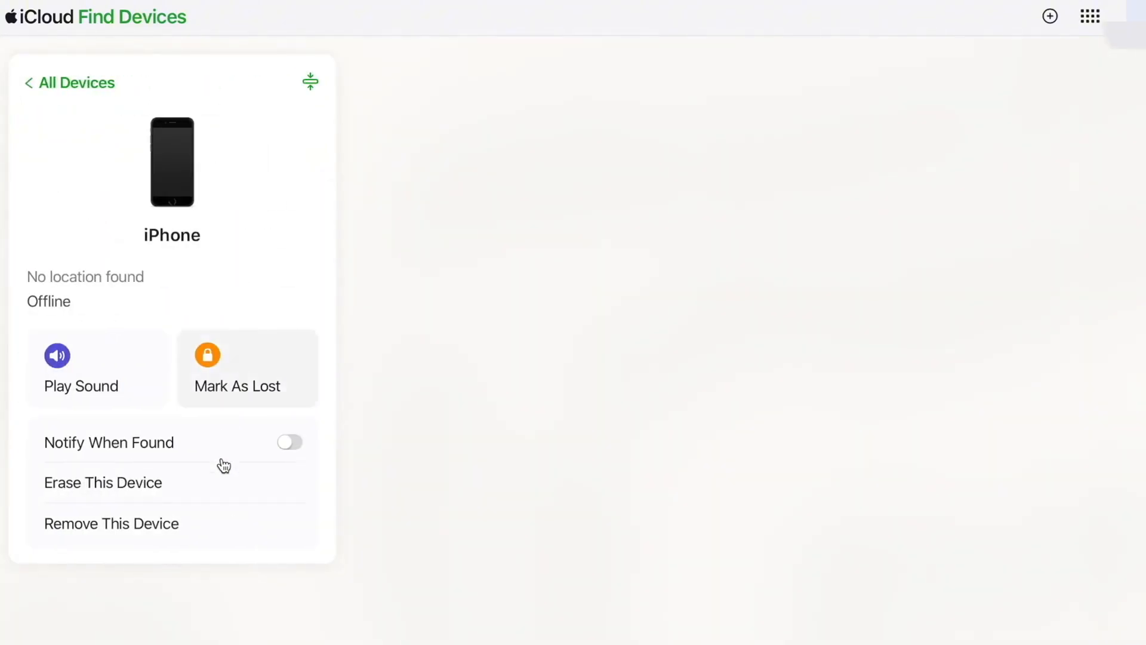
mouse_move(240, 486)
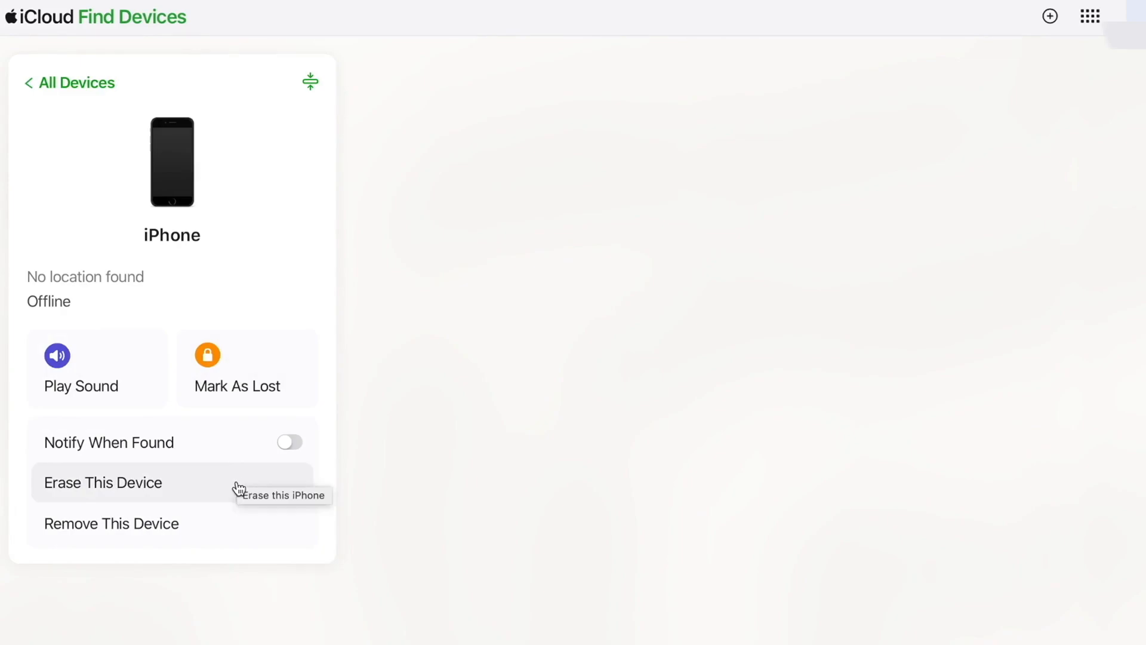
left_click(102, 483)
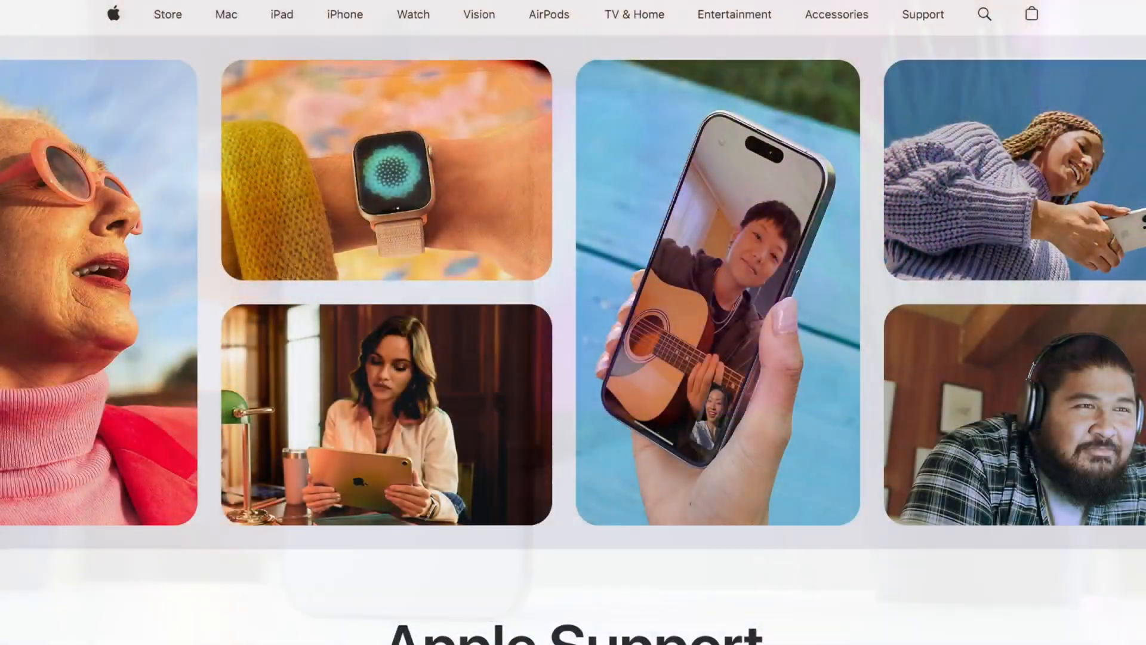
Reach the page footer and go to Contact Us under Connect.
scroll("down", 3)
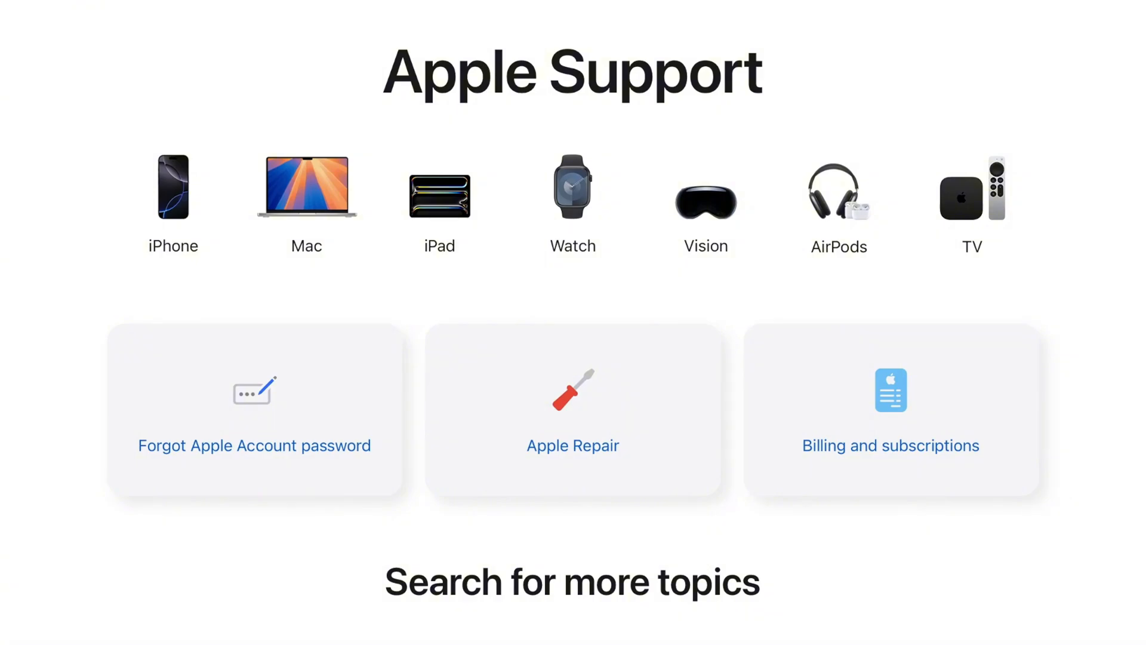
scroll("down", 3)
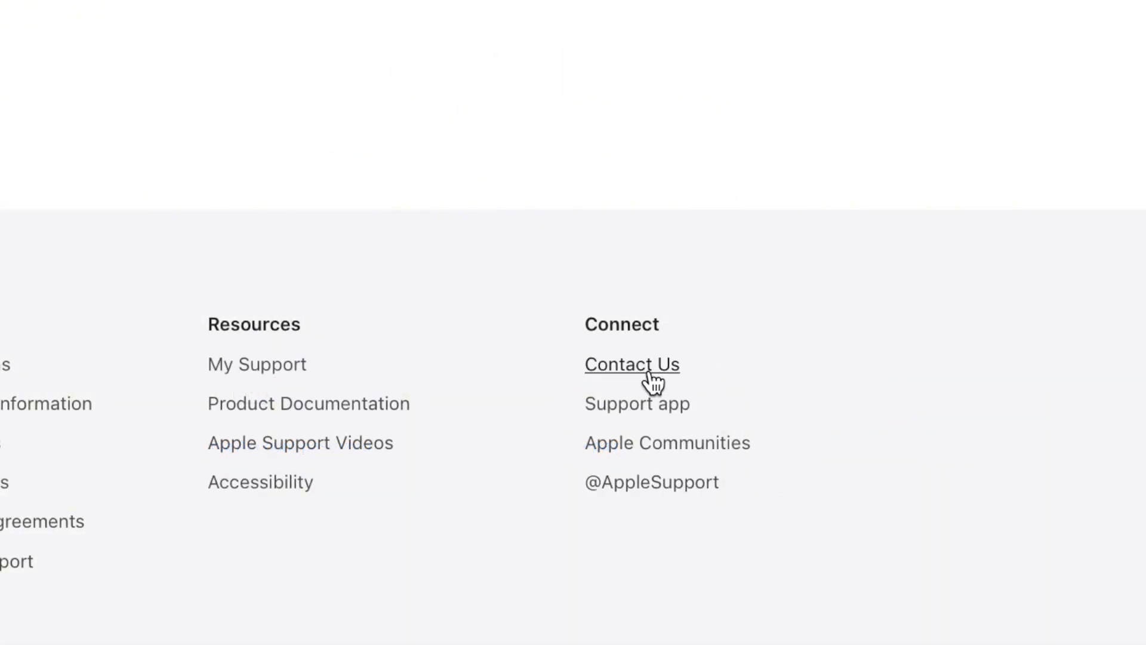
left_click(630, 365)
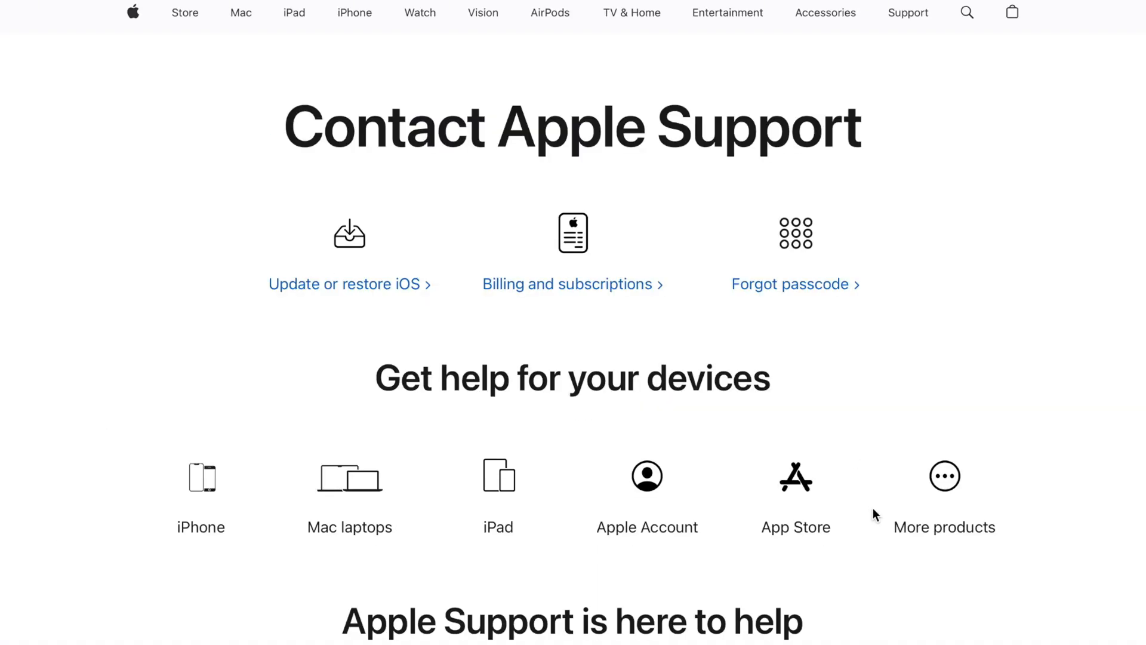
mouse_move(956, 597)
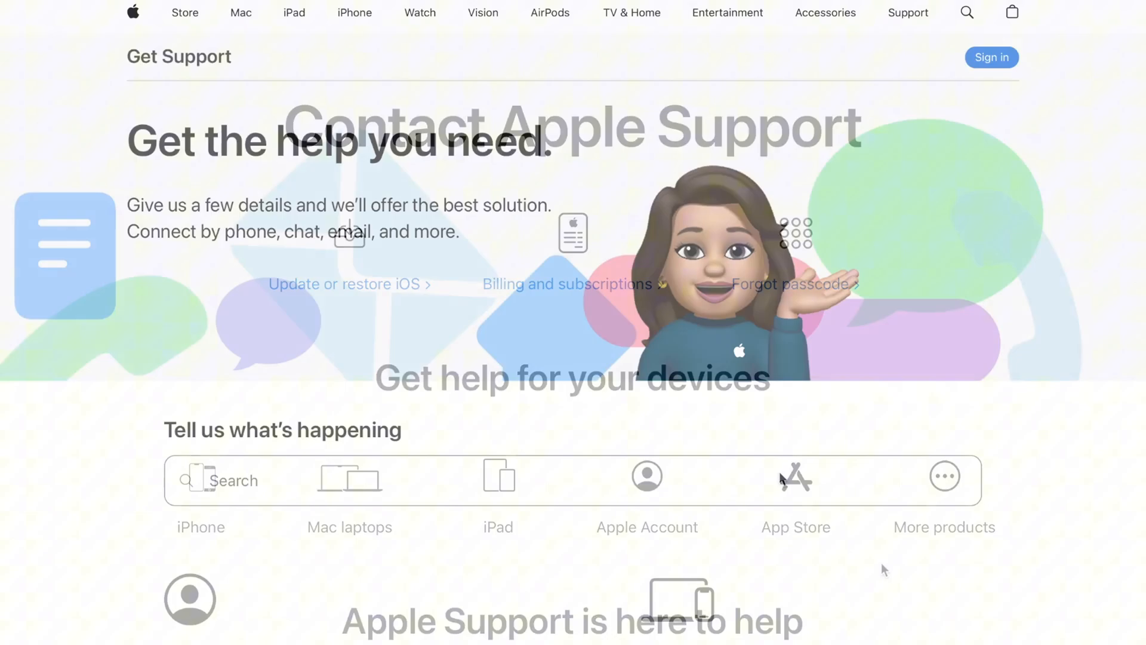
Scroll the Get Support page to the My Devices section.
scroll("down", 3)
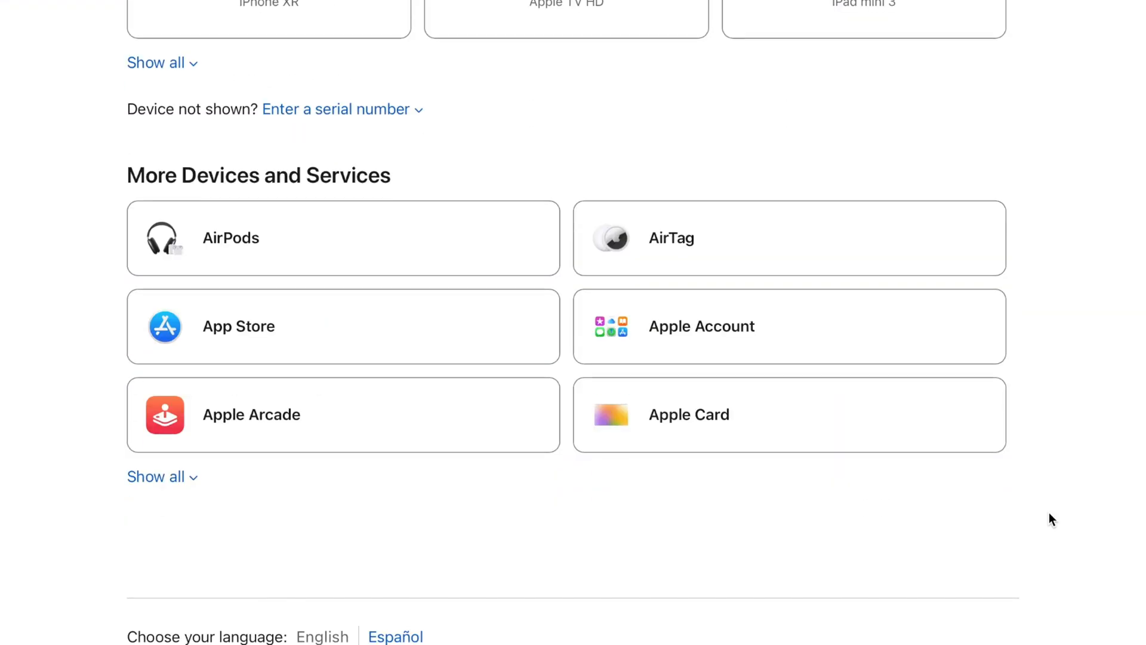
scroll("down", 3)
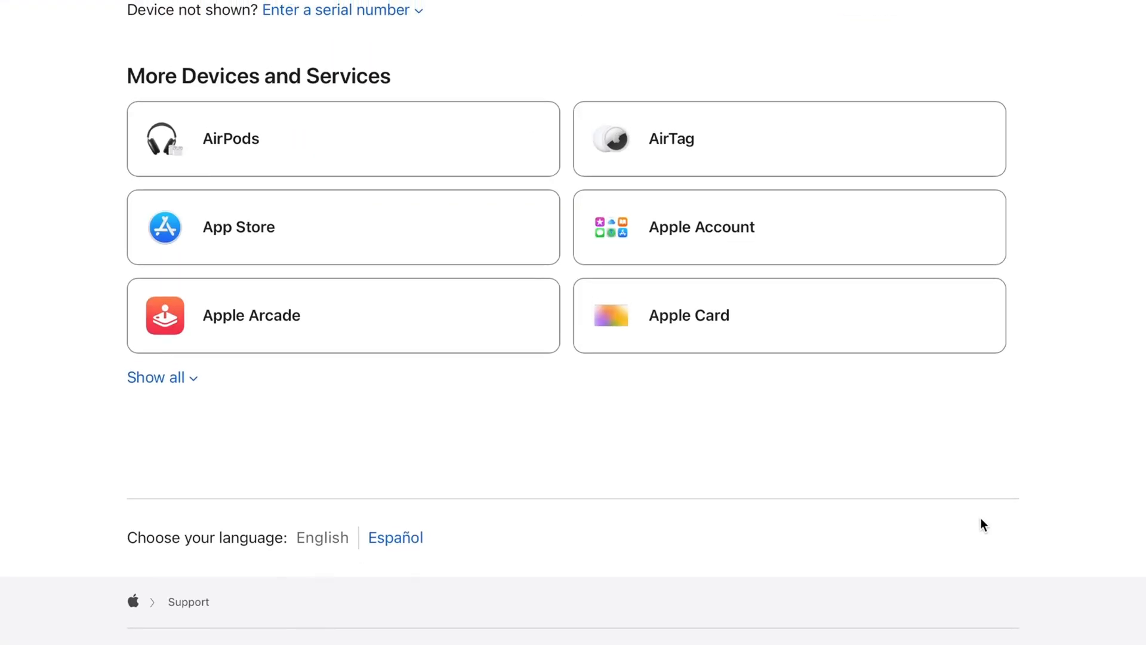
scroll("up", 3)
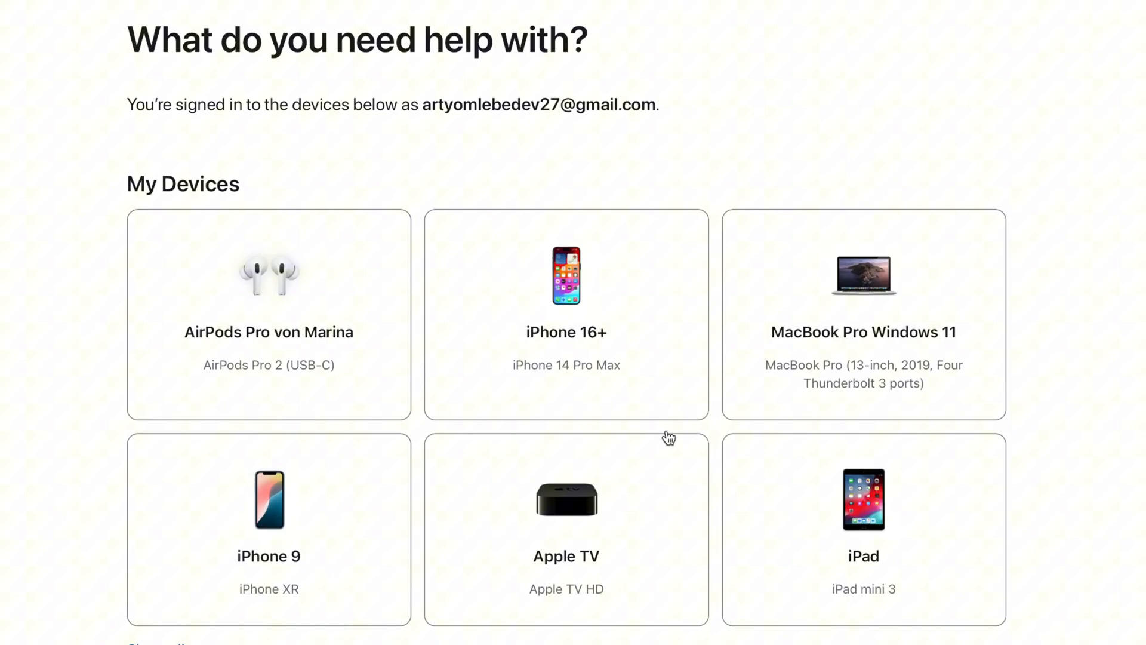